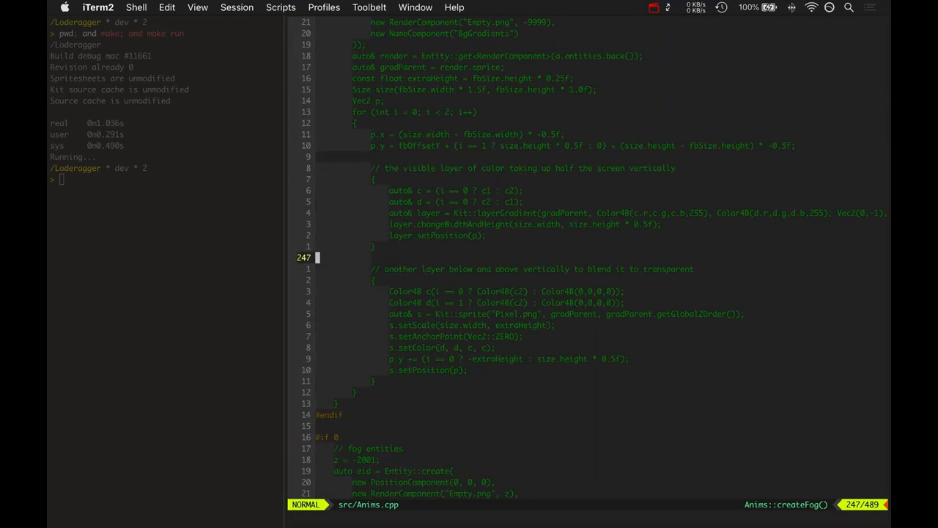
Highlight createFog's tone-gradient and wind setup lines in visual-line mode, then clear the selection.
scroll(up, 3)
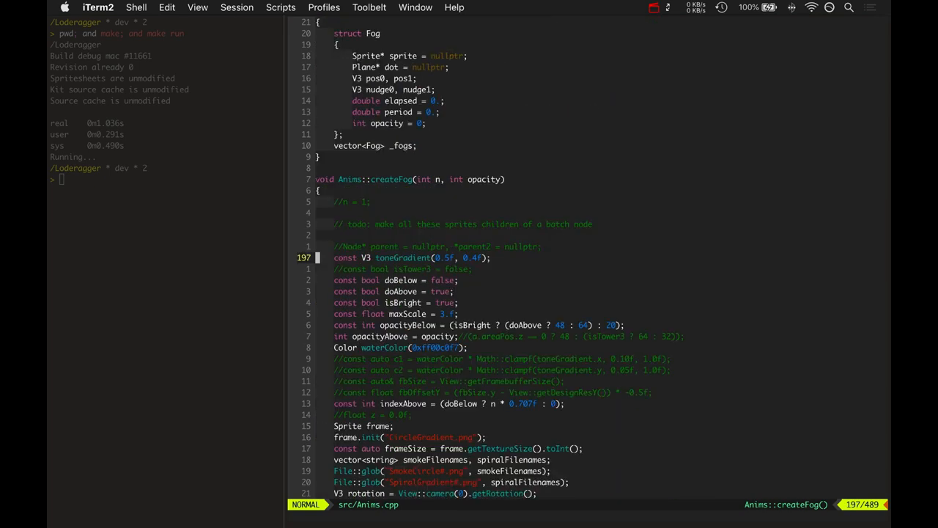
scroll(down, 3)
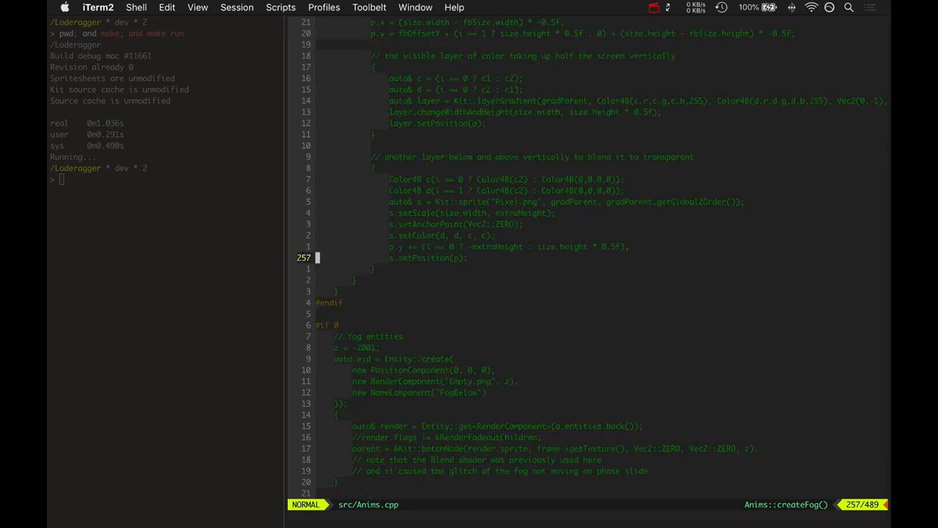
scroll(down, 3)
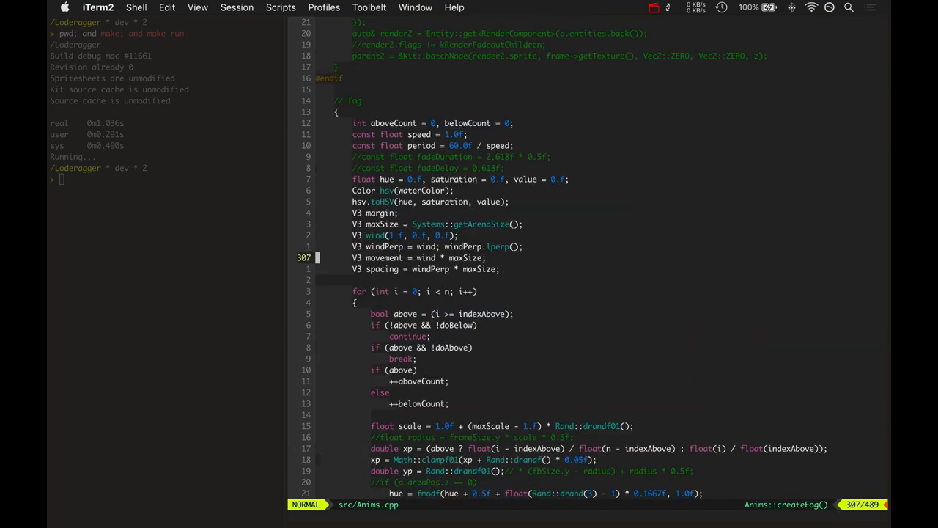
scroll(up, 3)
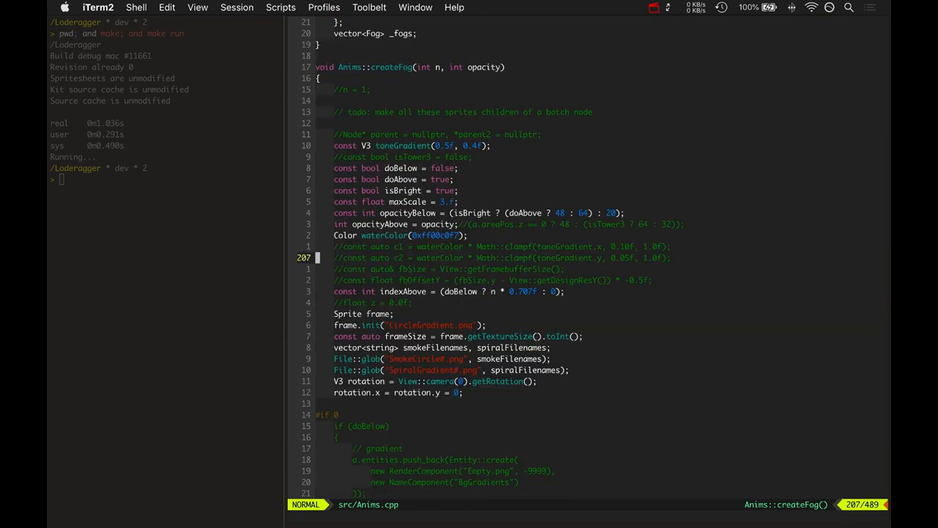
key(V)
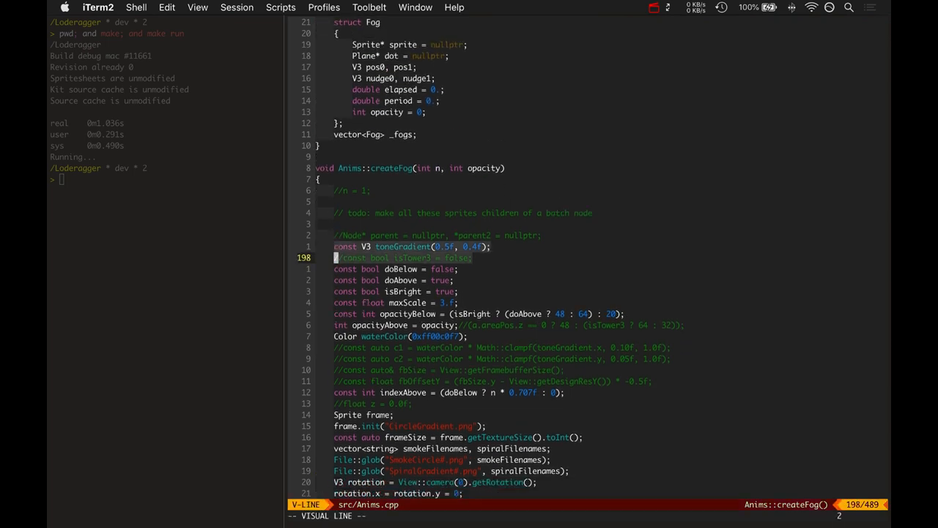
scroll(down, 3)
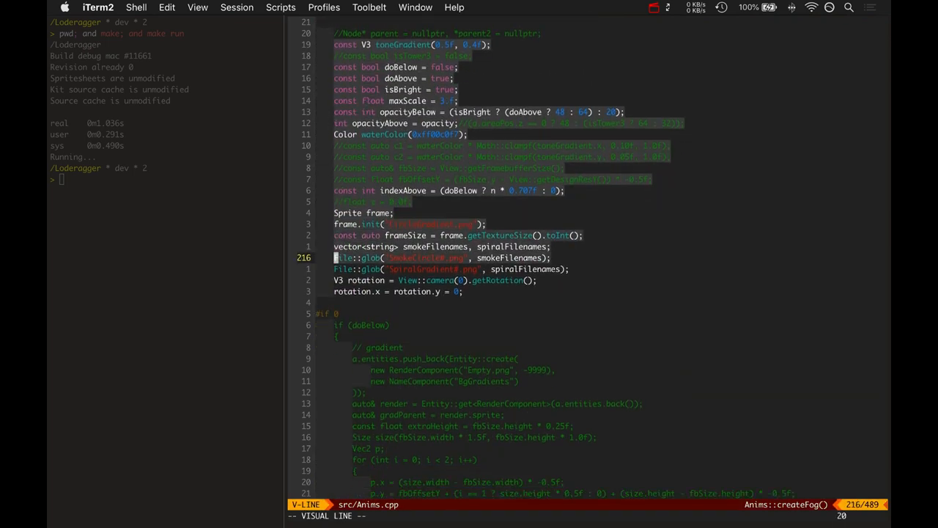
scroll(down, 3)
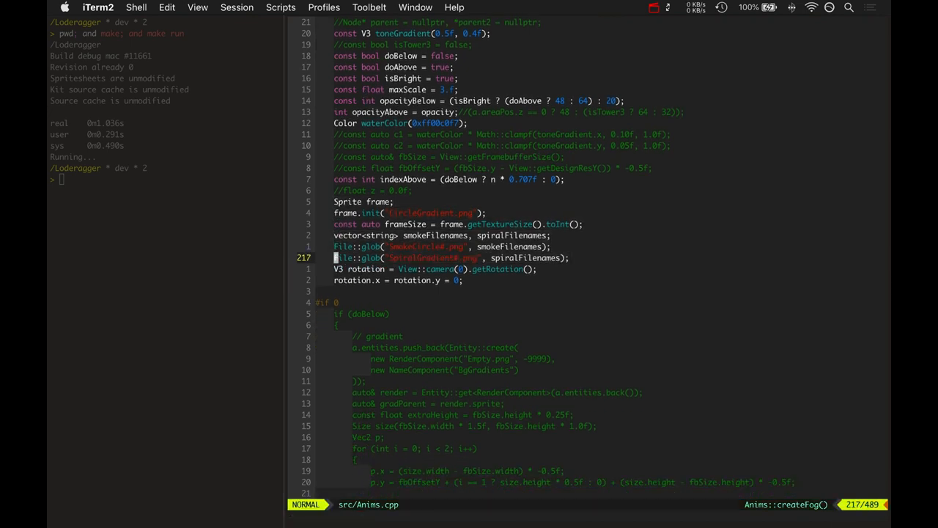
scroll(down, 3)
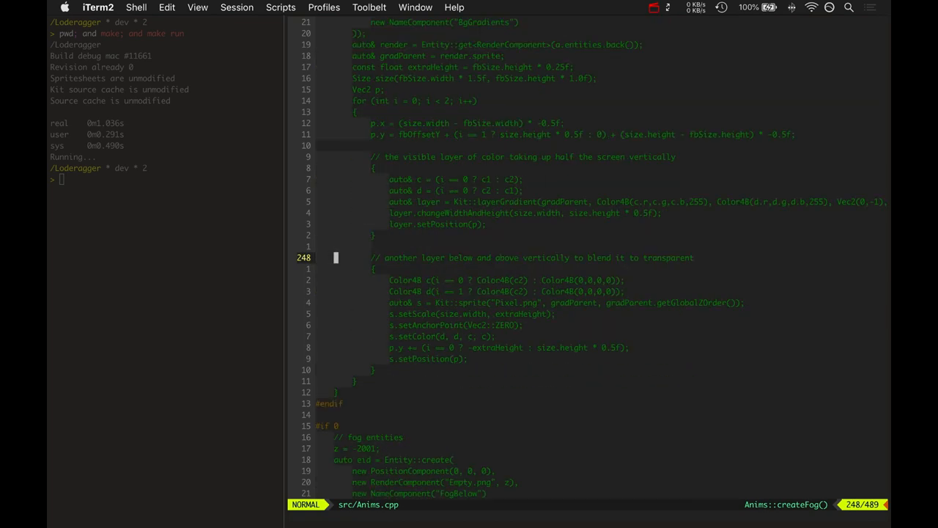
scroll(down, 3)
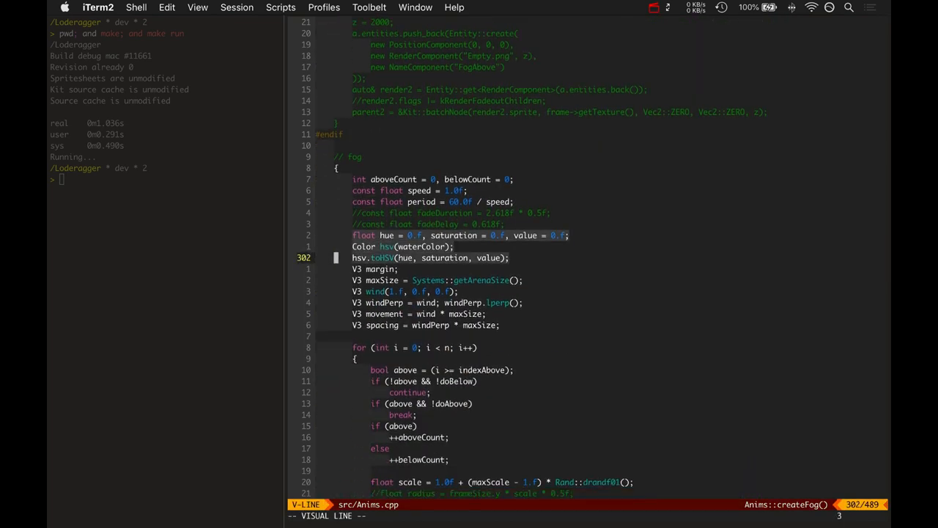
scroll(down, 3)
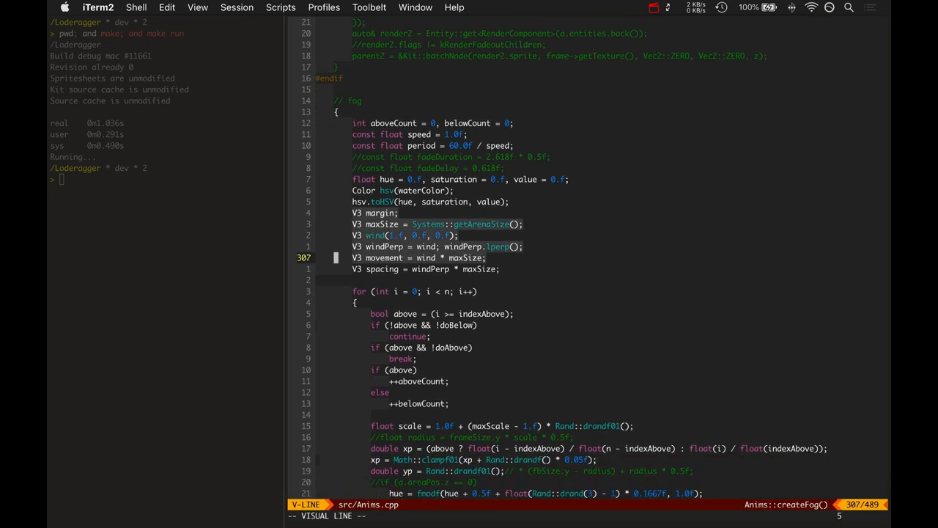
key(Escape)
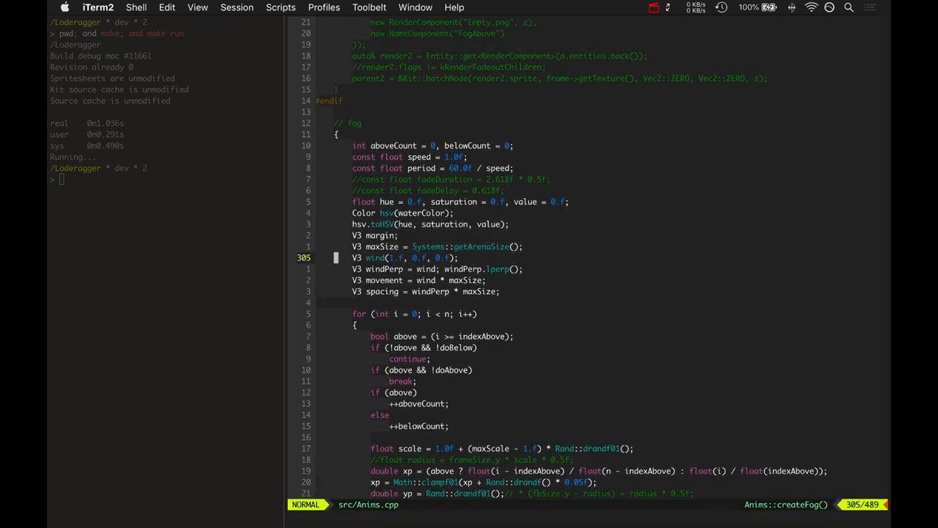
Highlight the movement and spacing calculation lines, then the horizontal position line inside the loop.
key(V)
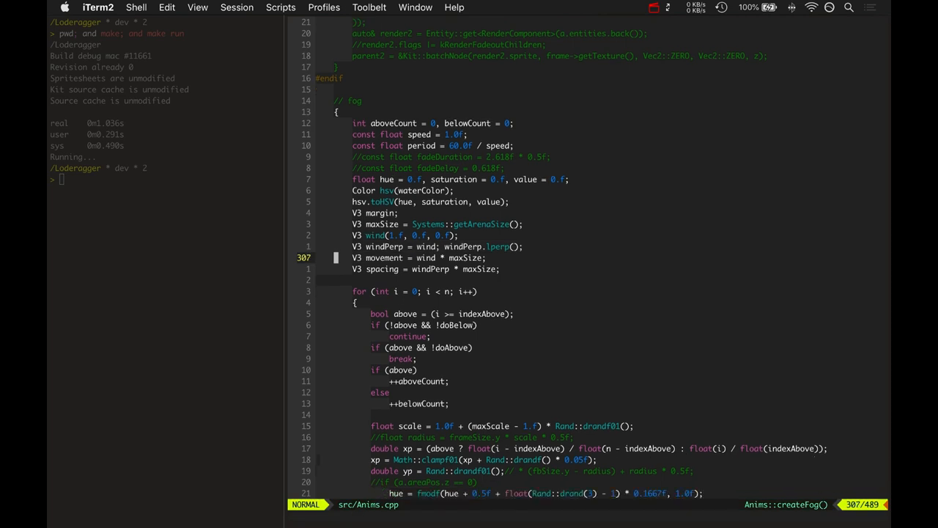
key(V)
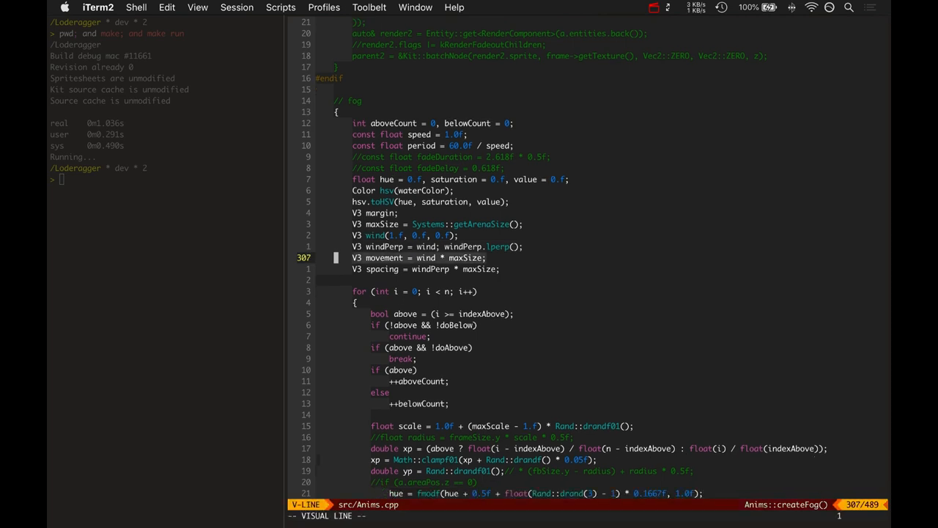
key(Escape)
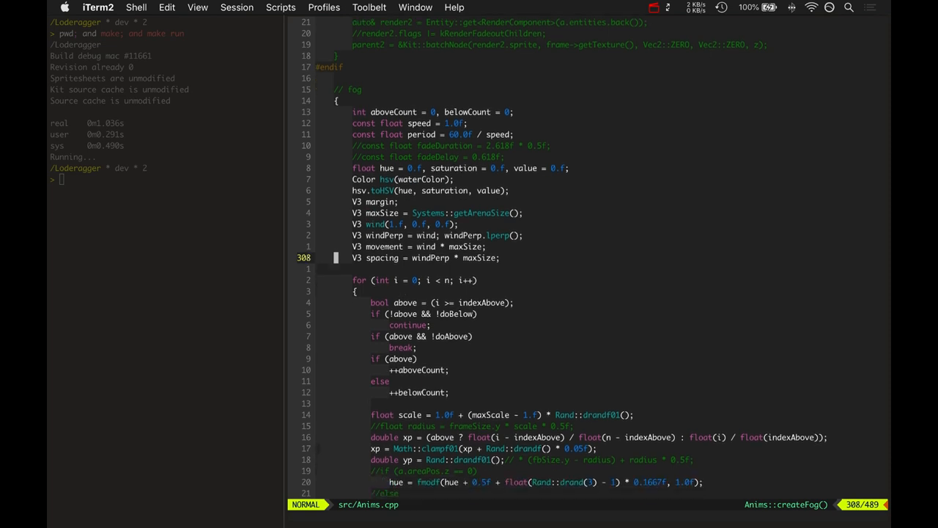
key(V)
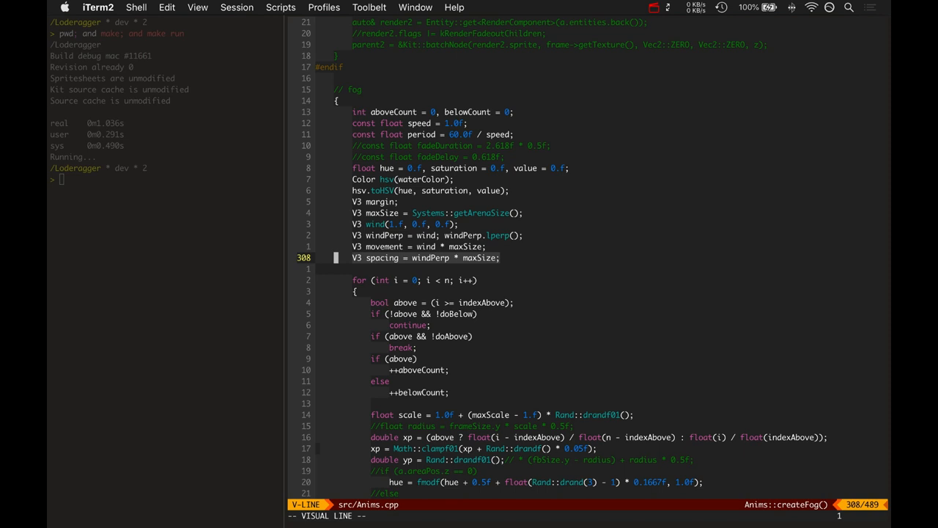
key(Escape)
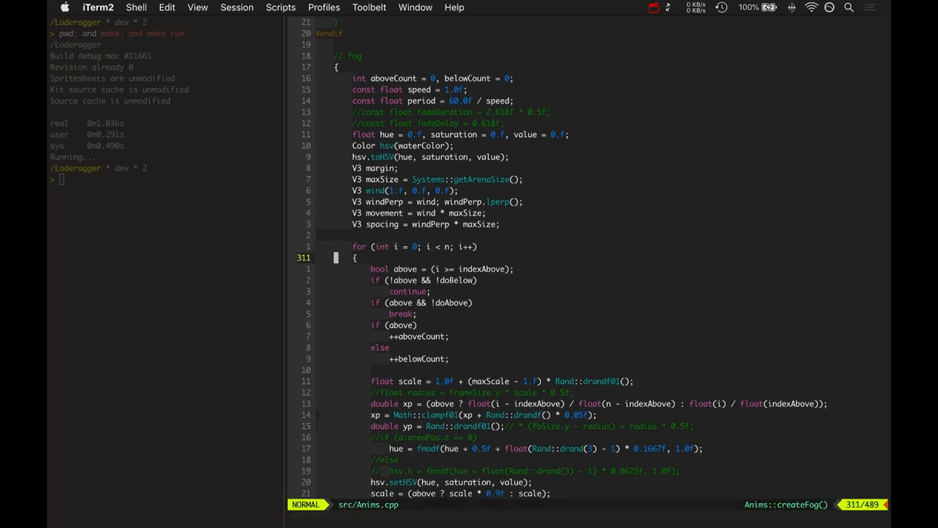
scroll(down, 3)
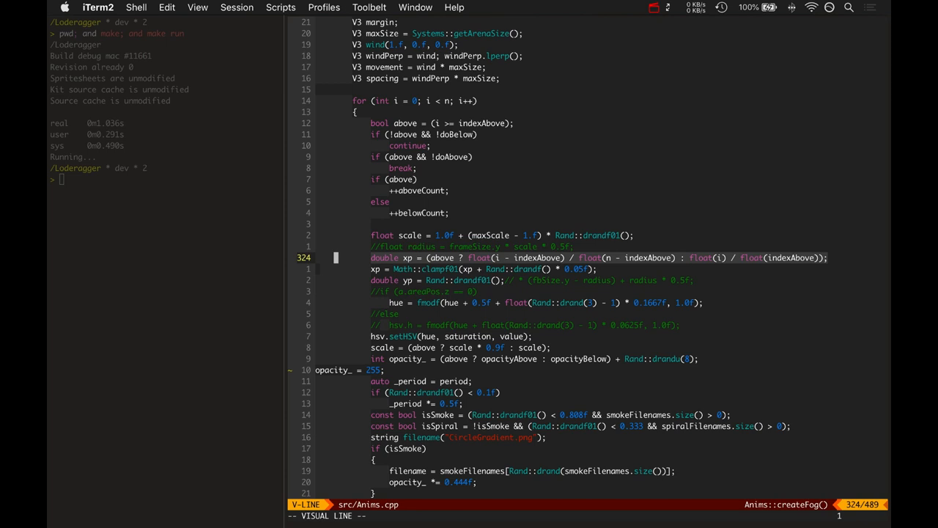
key(Escape)
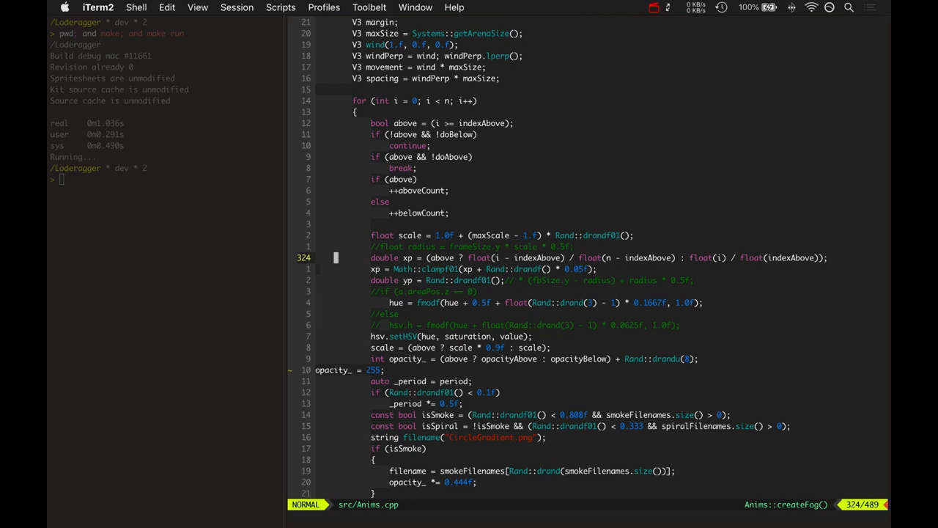
Step through the debug dot and elapsed time fields, then return to the createFog gradient code.
scroll(down, 3)
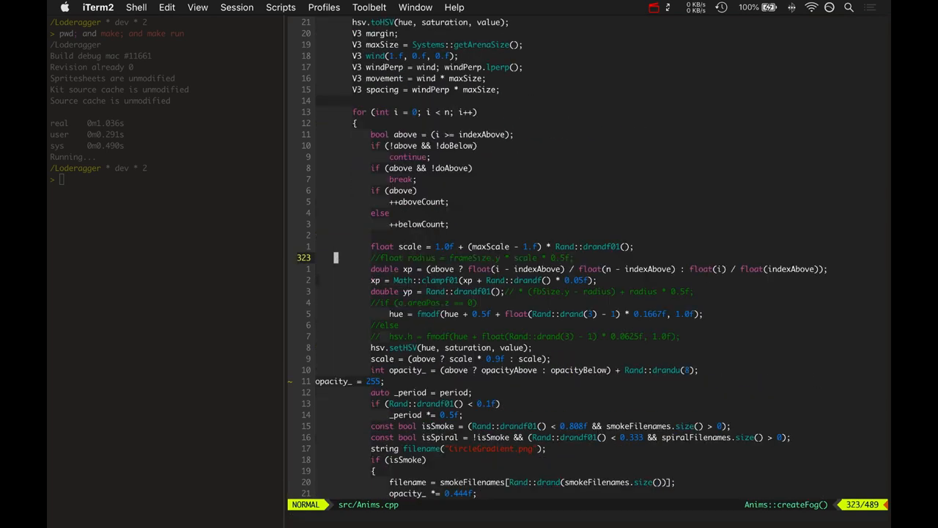
scroll(down, 3)
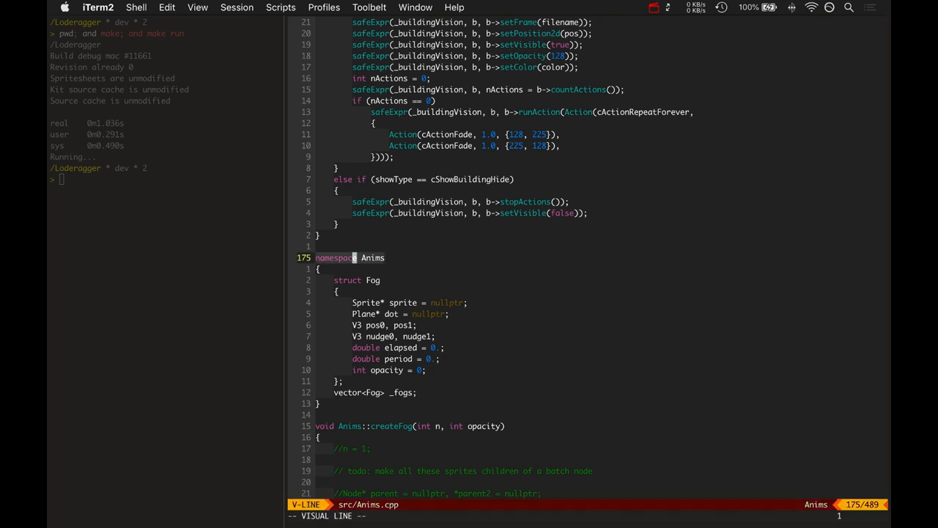
scroll(down, 3)
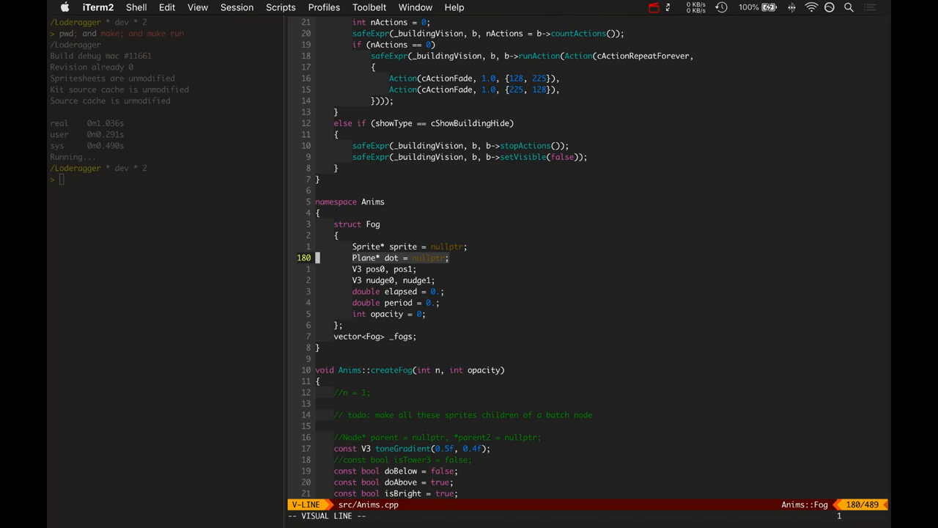
key(j)
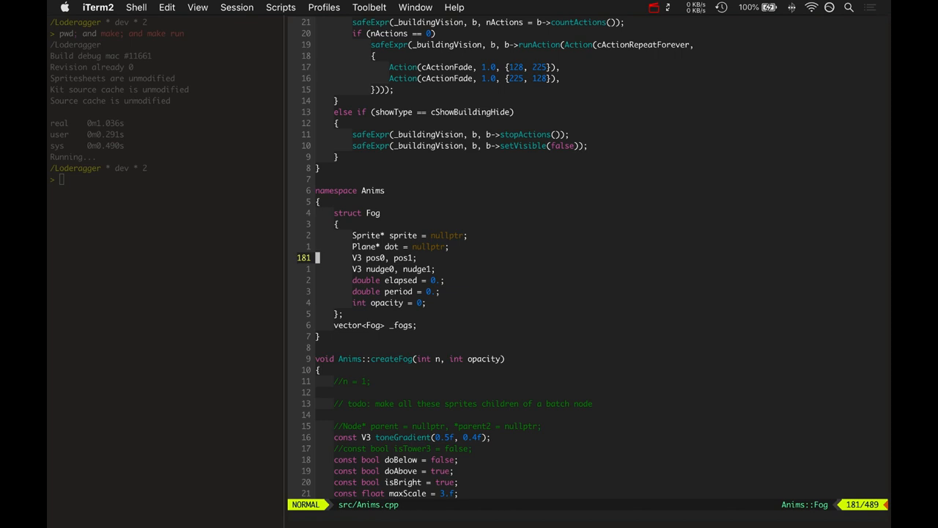
key(V)
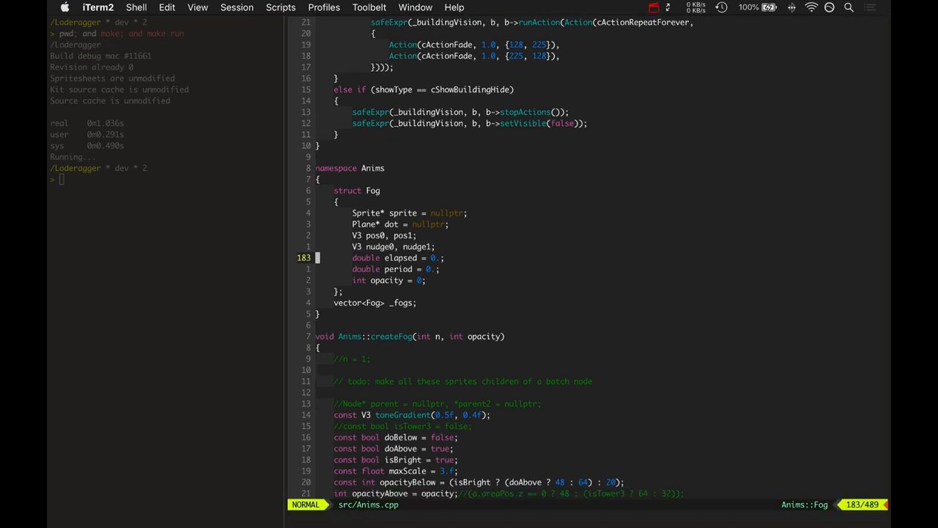
key(V)
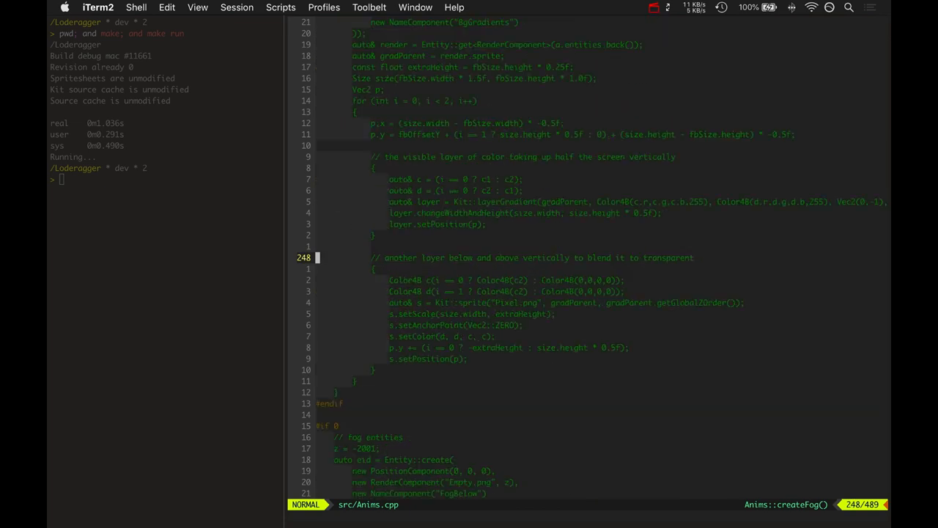
Highlight the new-sprite creation line and the debug dot block, then clear the selection.
scroll(down, 3)
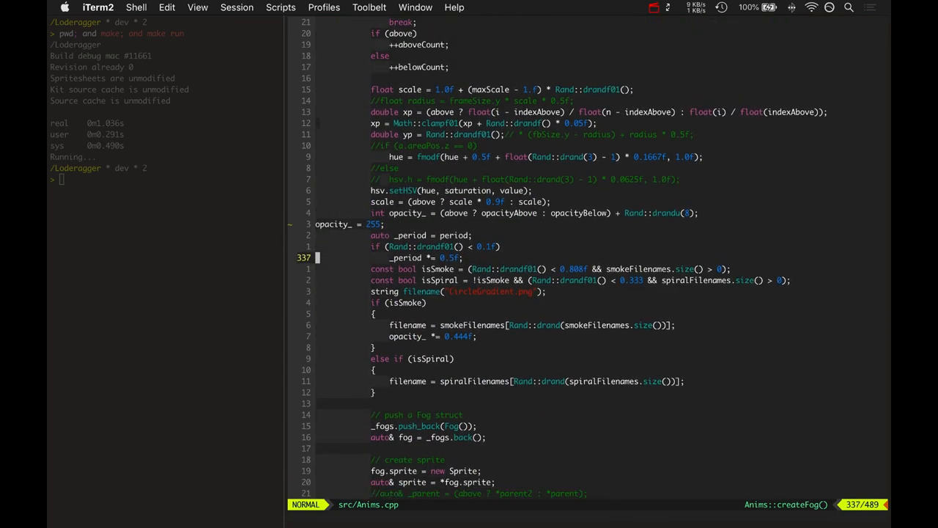
scroll(down, 3)
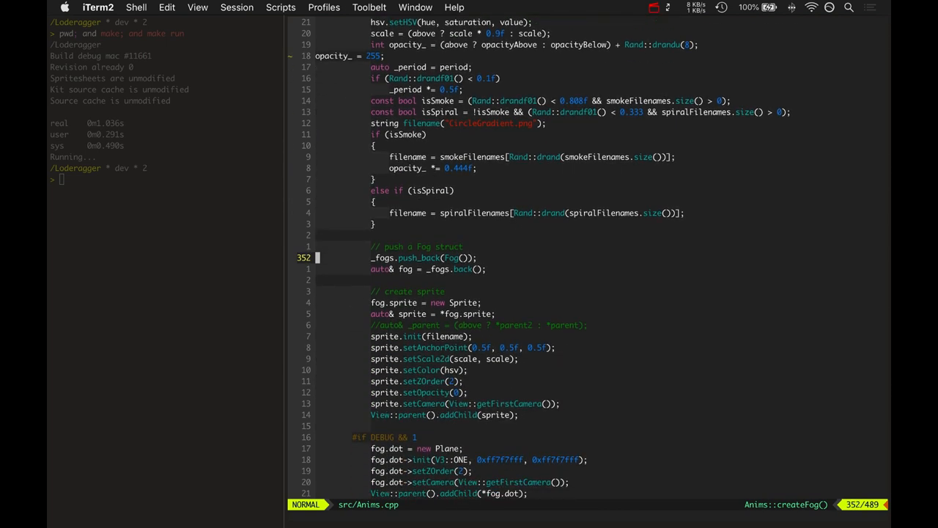
key(V)
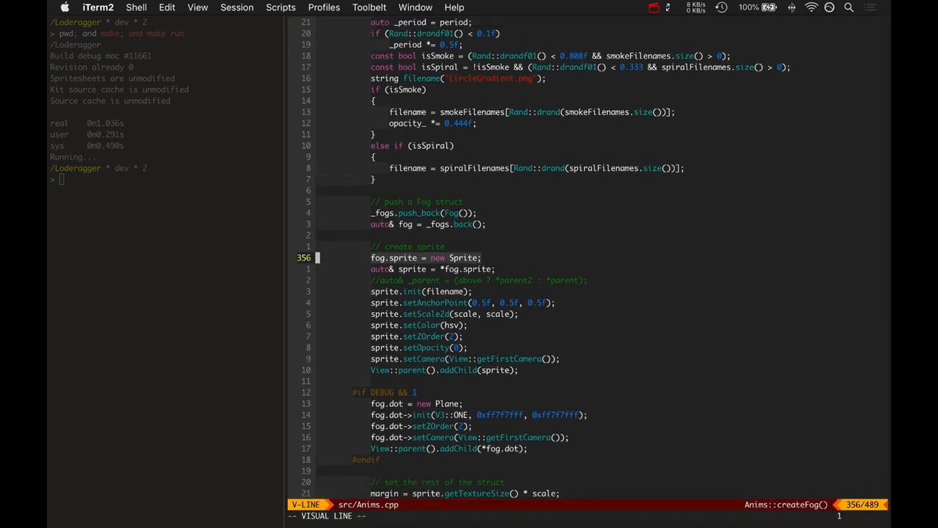
scroll(down, 3)
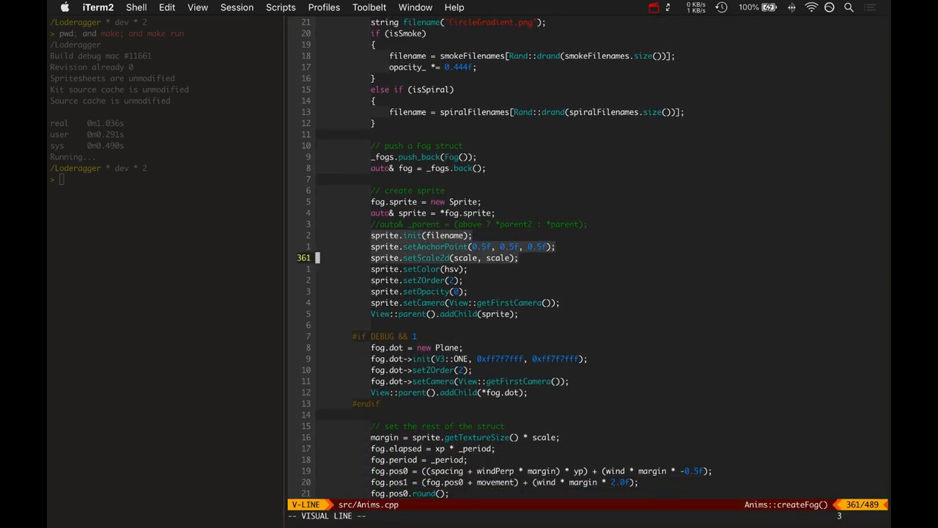
scroll(down, 3)
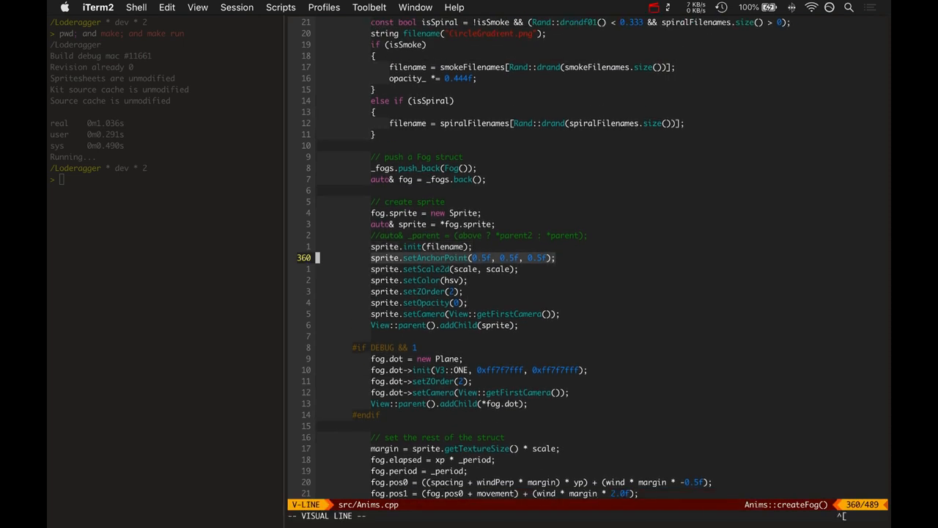
scroll(down, 3)
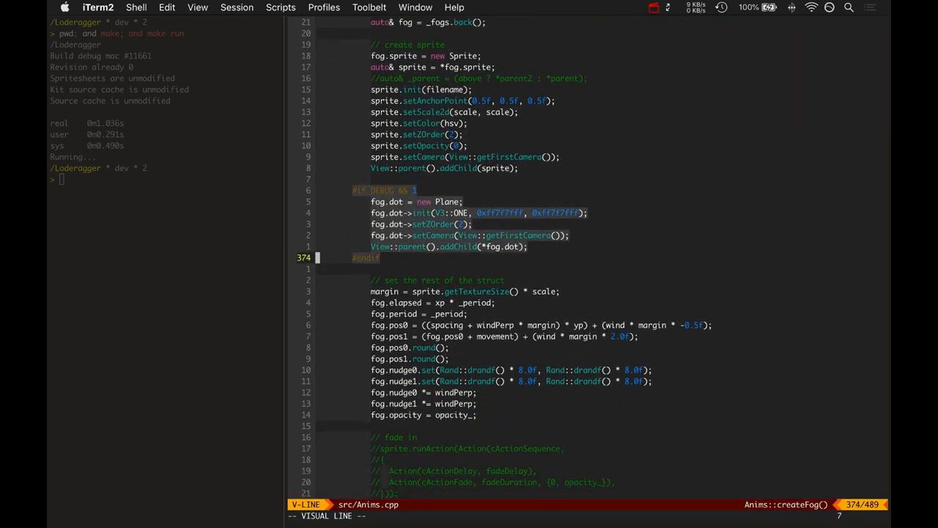
key(Escape)
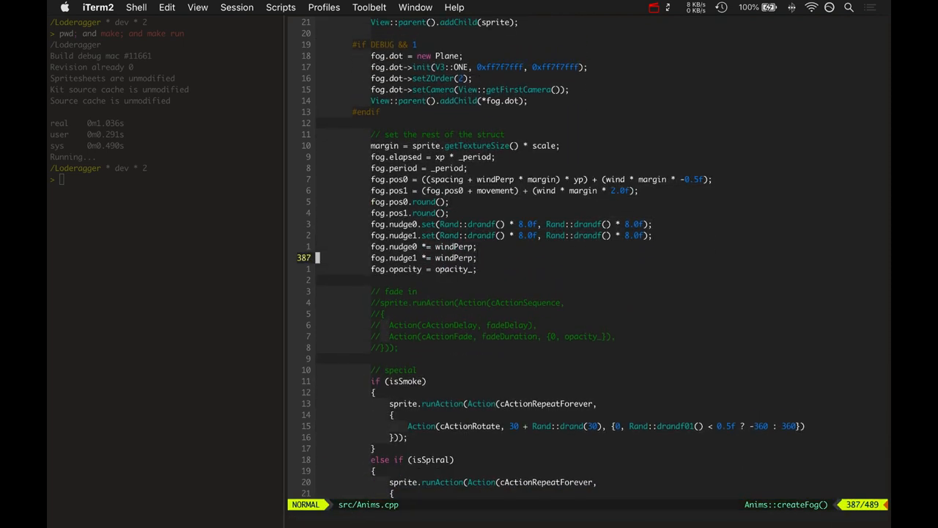
Highlight the margin computation down to the fog.pos0 line, then move on to fog.pos1.
scroll(up, 3)
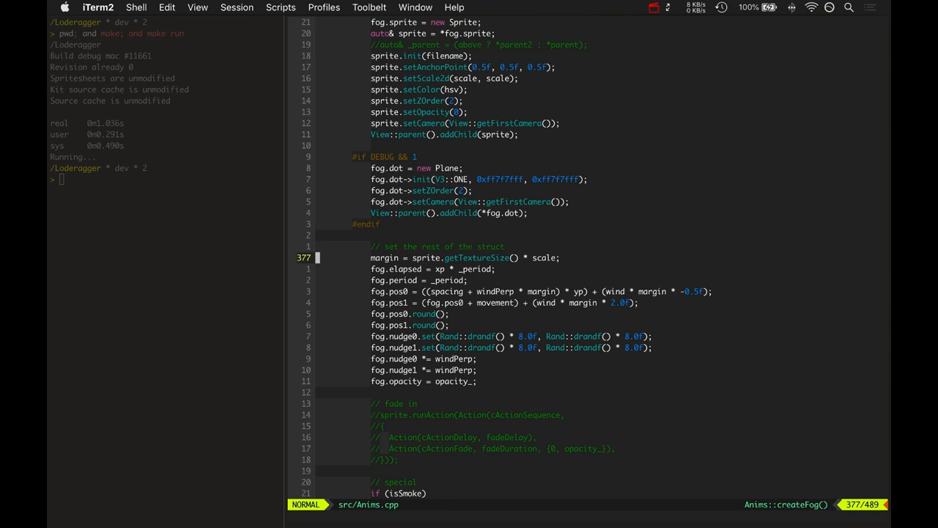
key(V)
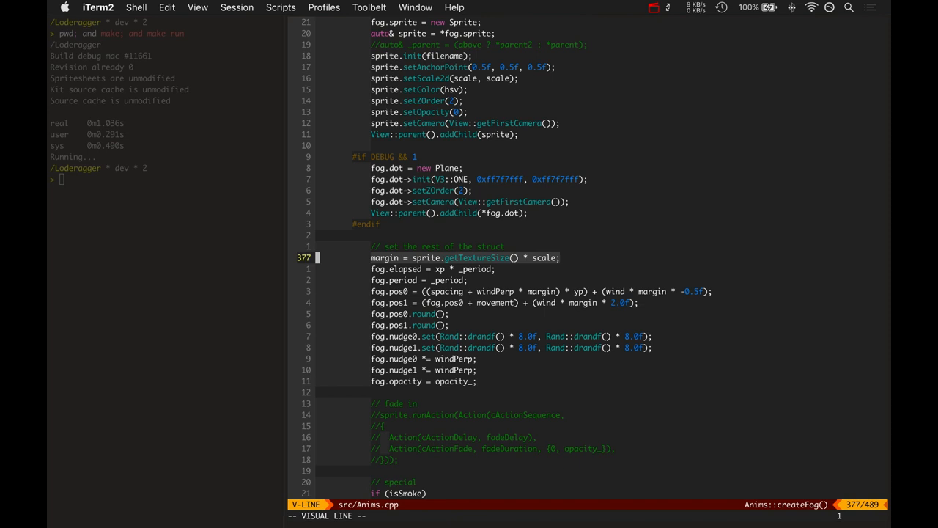
key(Escape)
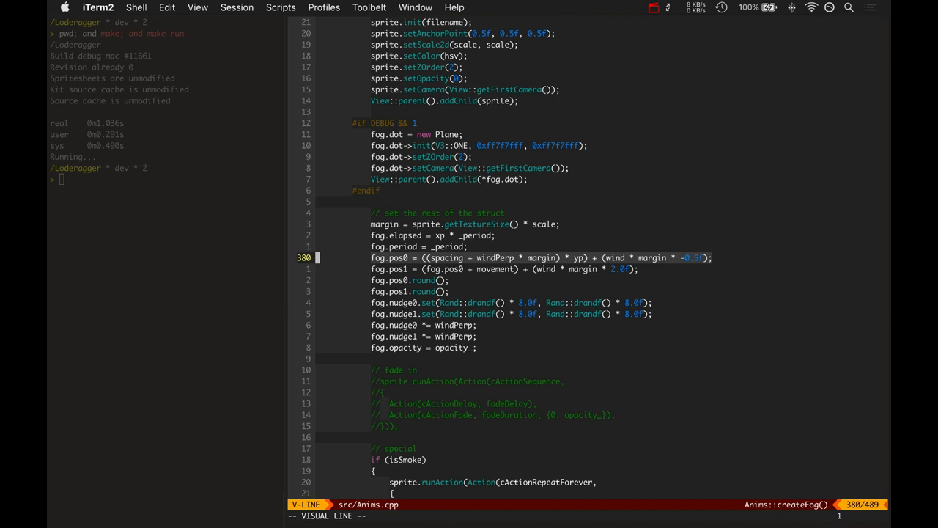
key(Escape)
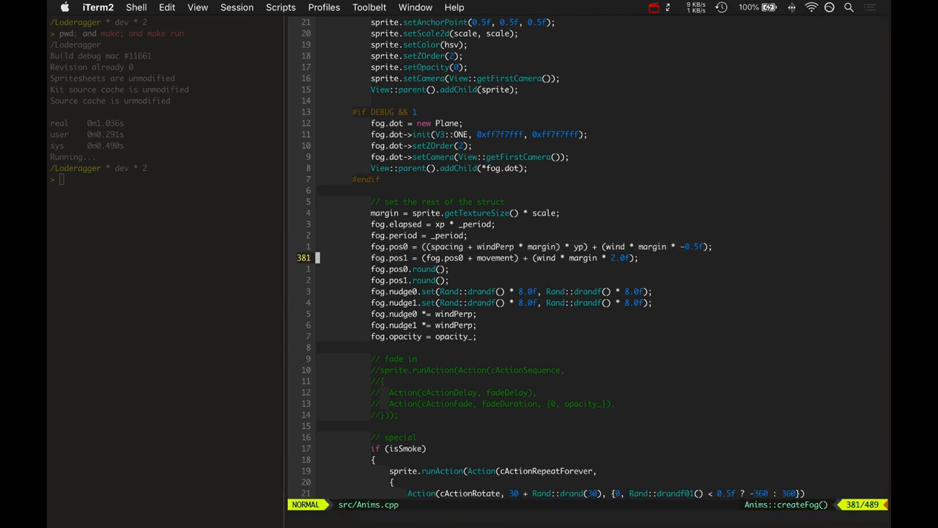
key(V)
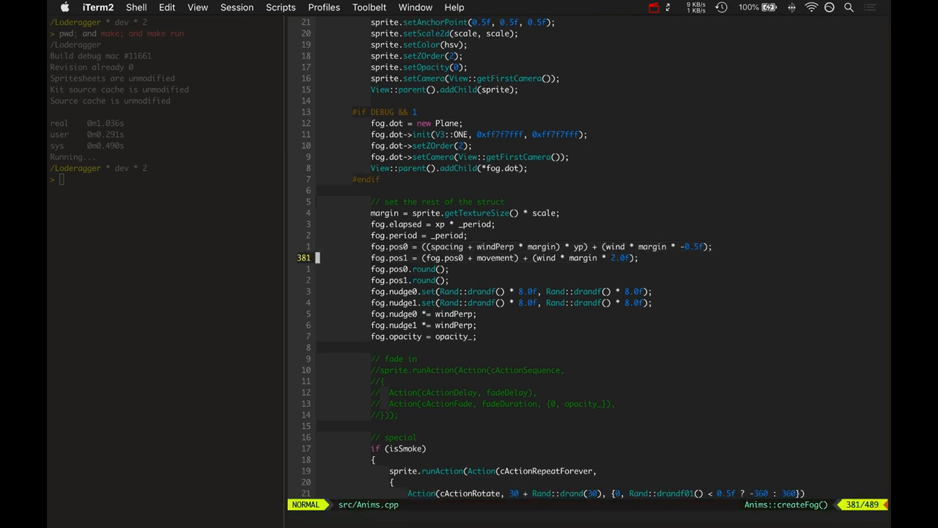
scroll(up, 3)
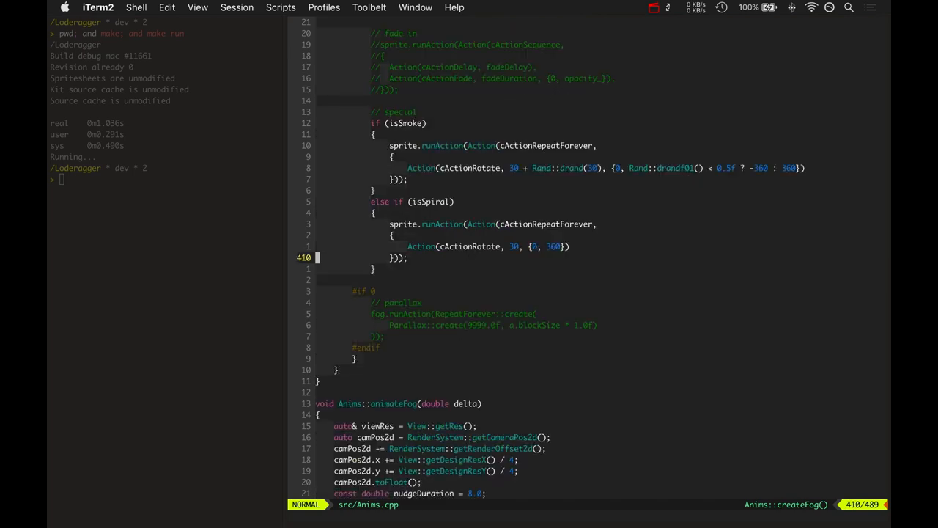
Move into animateFog's per-frame loop and highlight the fog.elapsed period wrap-around check.
scroll(down, 3)
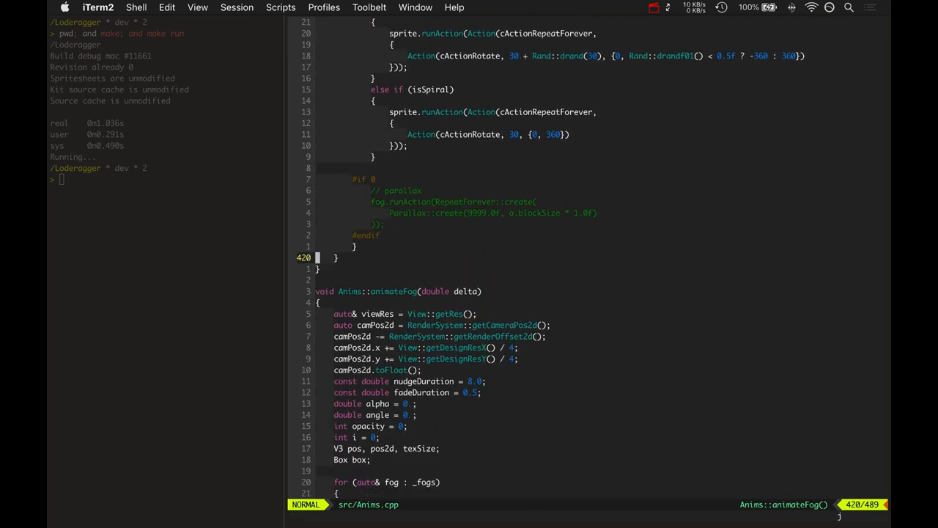
scroll(down, 3)
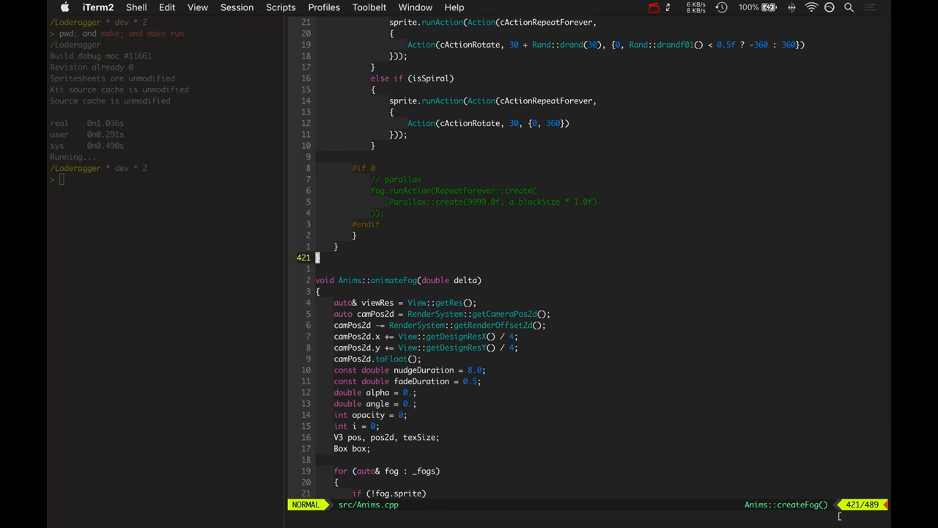
scroll(down, 3)
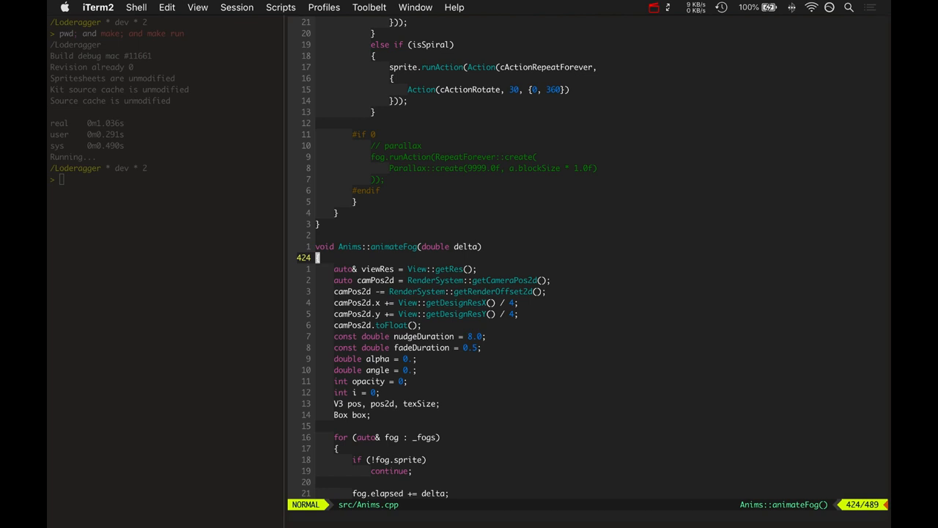
key(V)
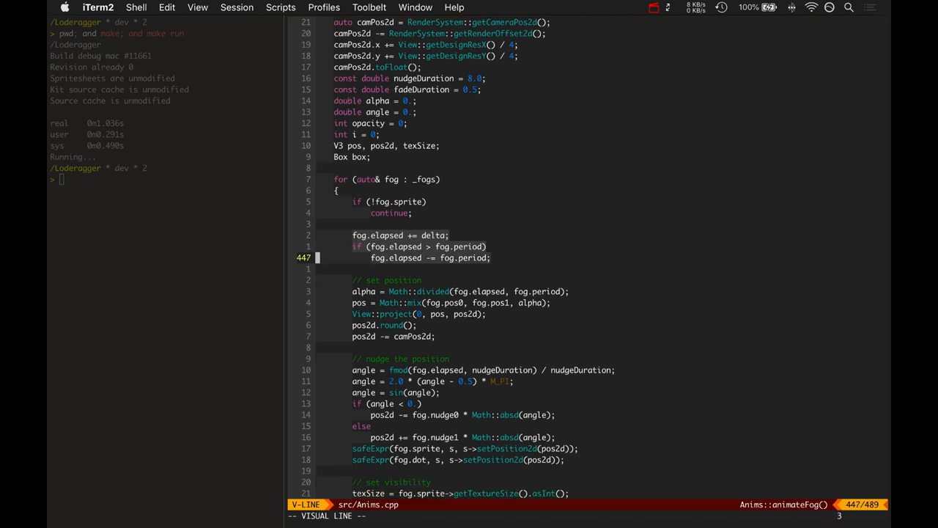
Highlight the alpha/pos interpolation and Views::project lines, then continue down to the nudge angle code.
scroll(down, 3)
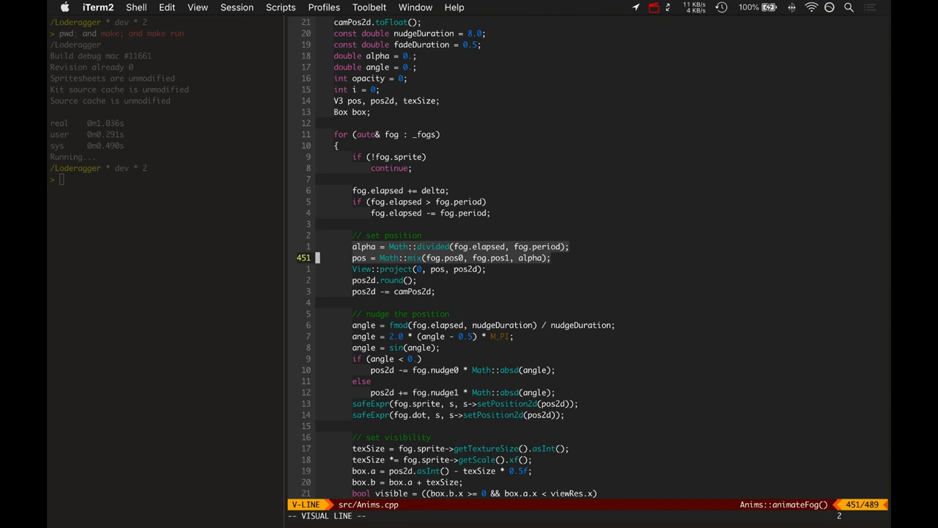
key(Escape)
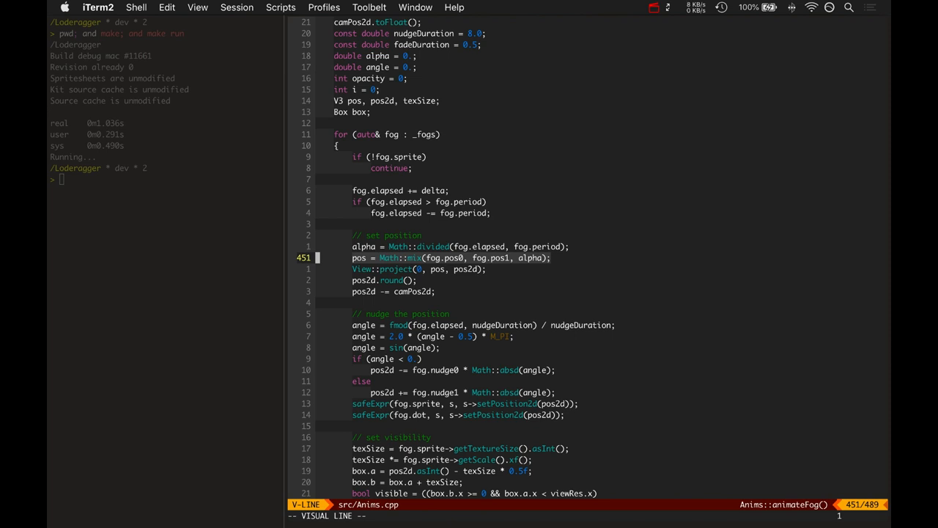
scroll(down, 3)
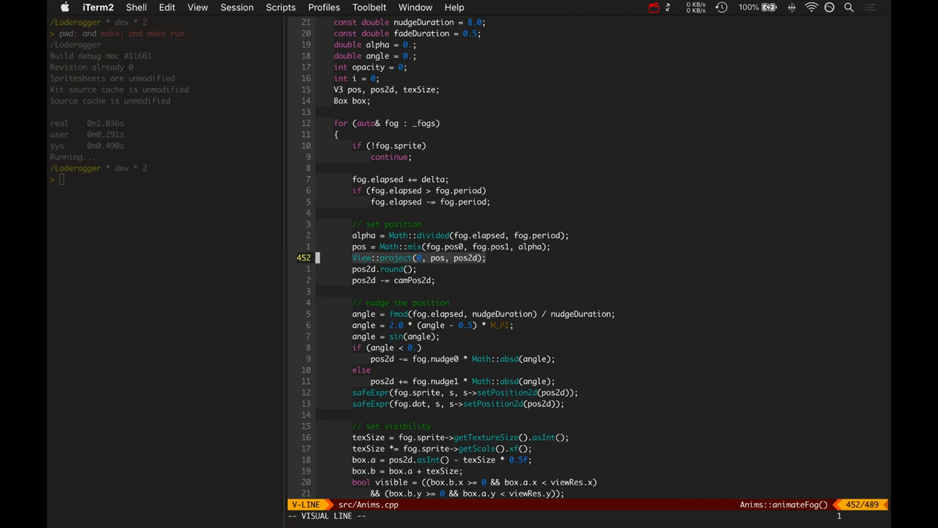
key(Escape)
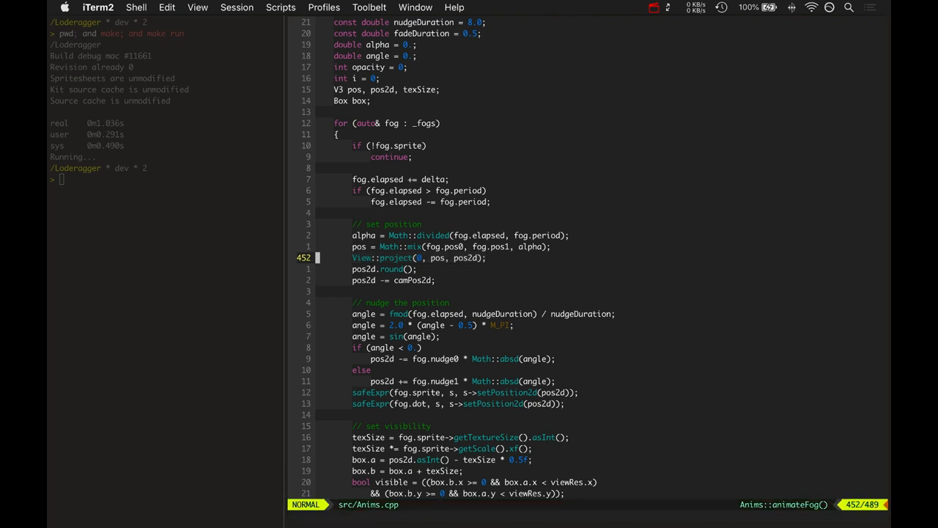
scroll(down, 3)
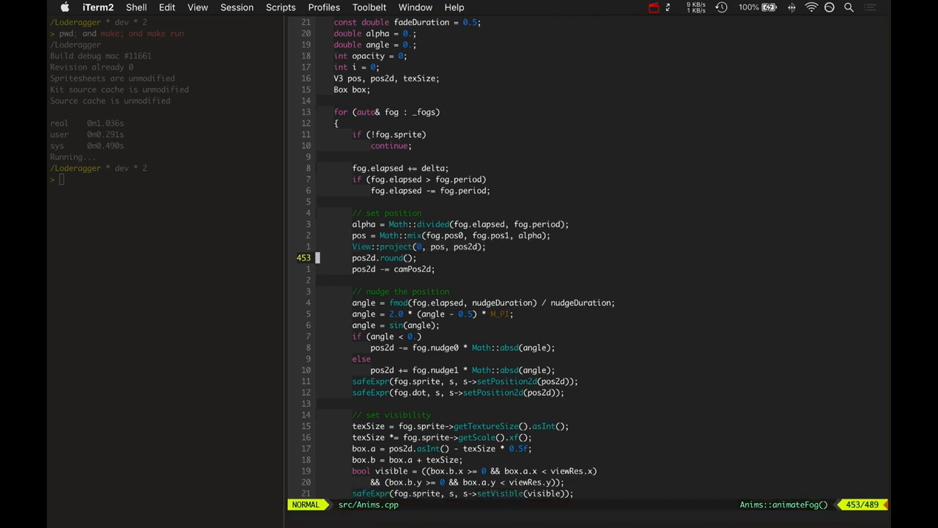
scroll(down, 3)
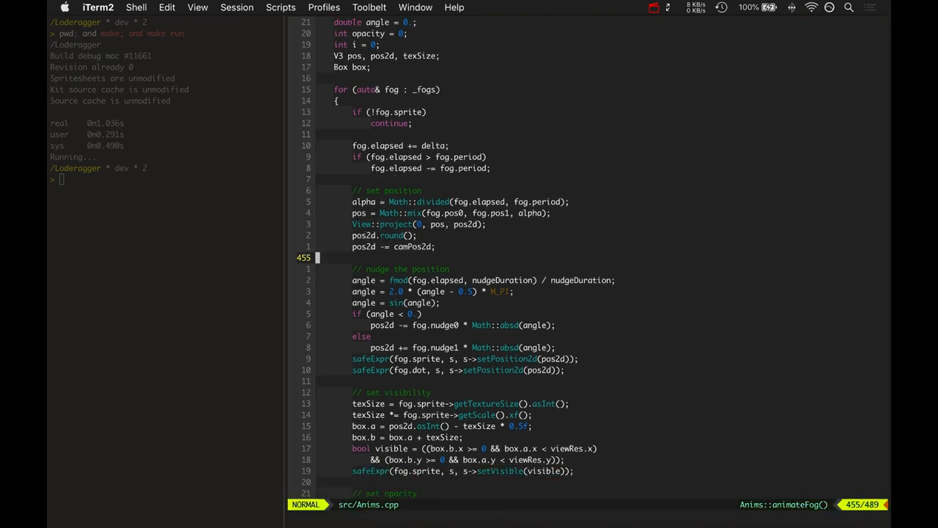
scroll(down, 3)
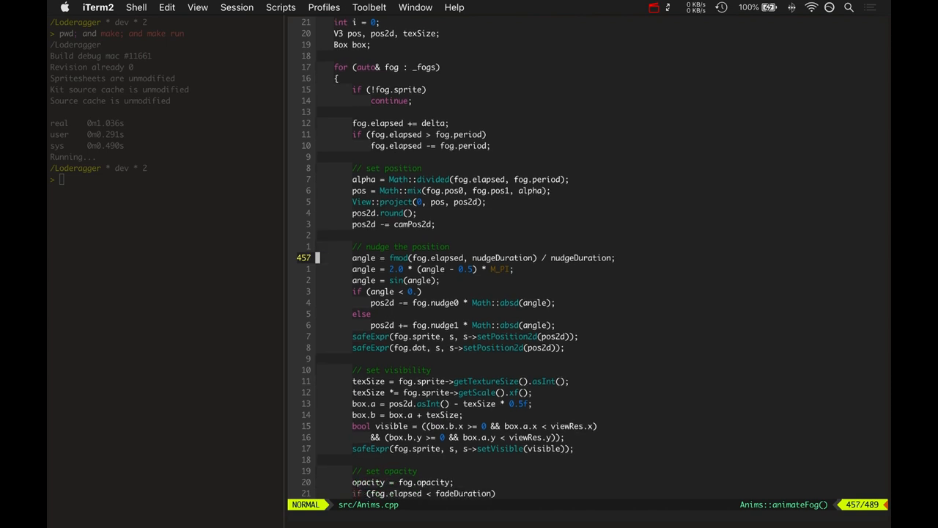
key(V)
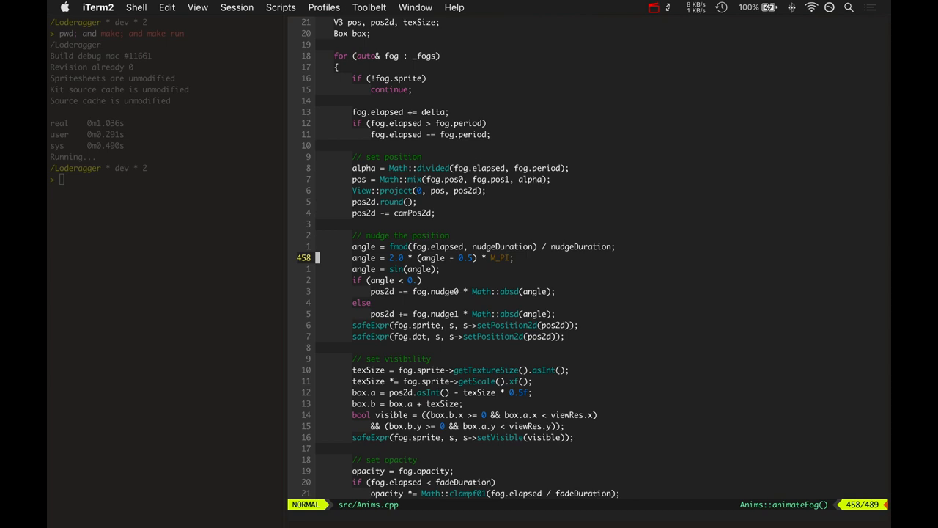
key(V)
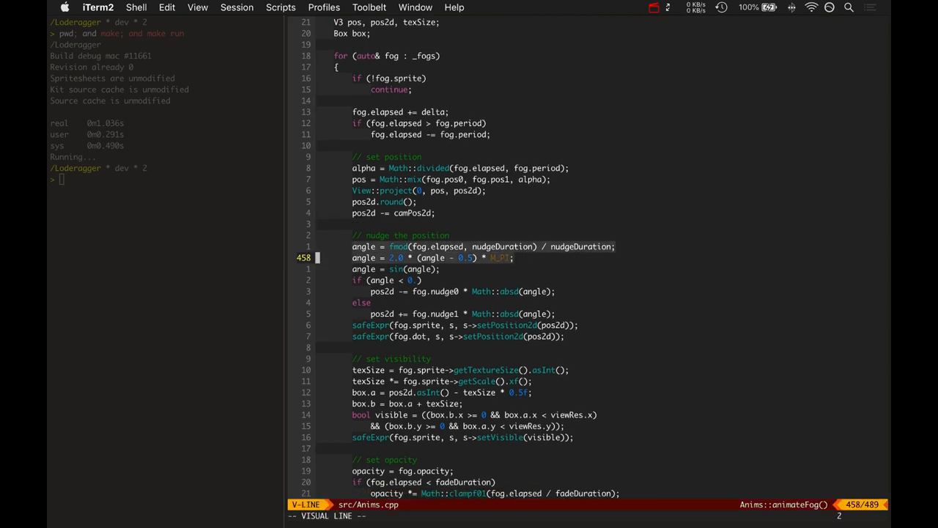
scroll(down, 3)
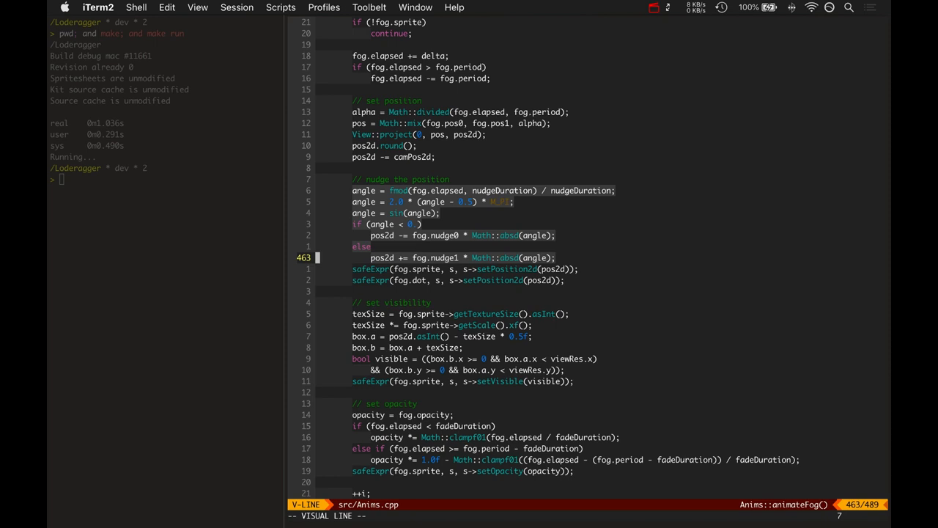
key(Escape)
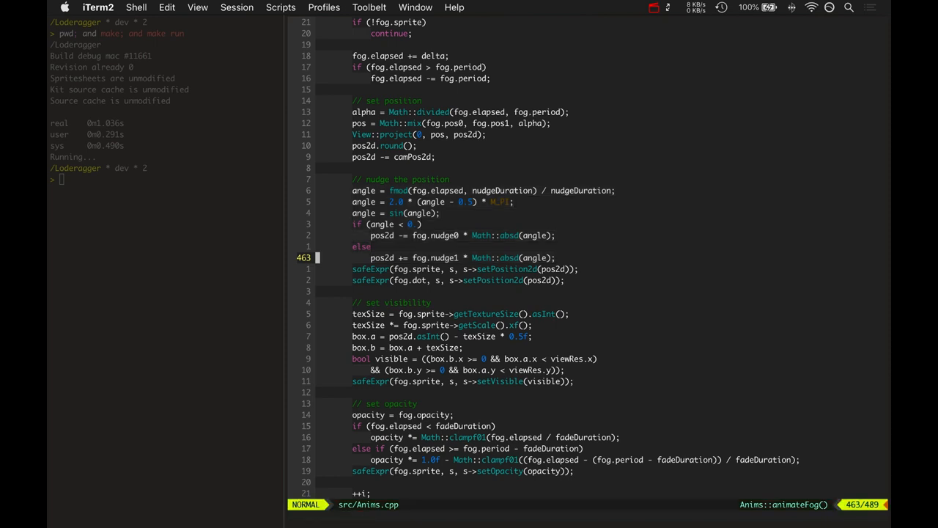
key(V)
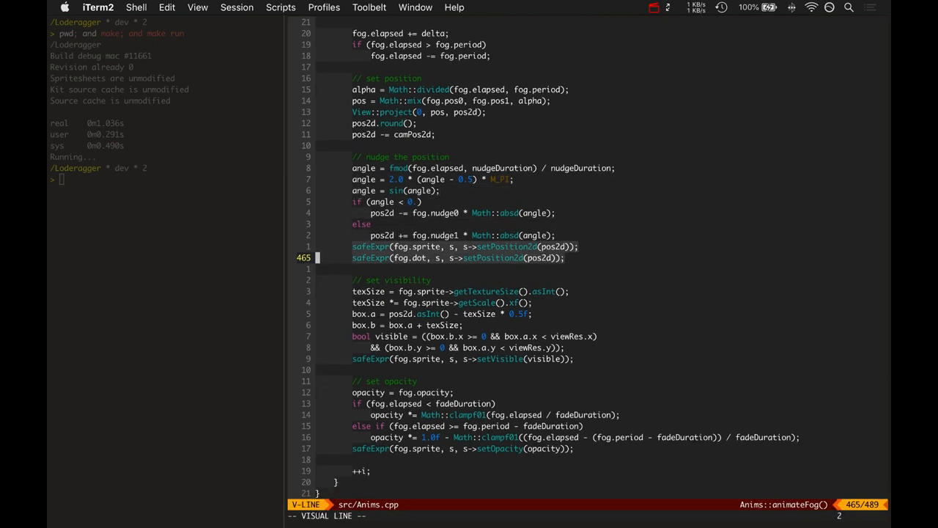
key(Escape)
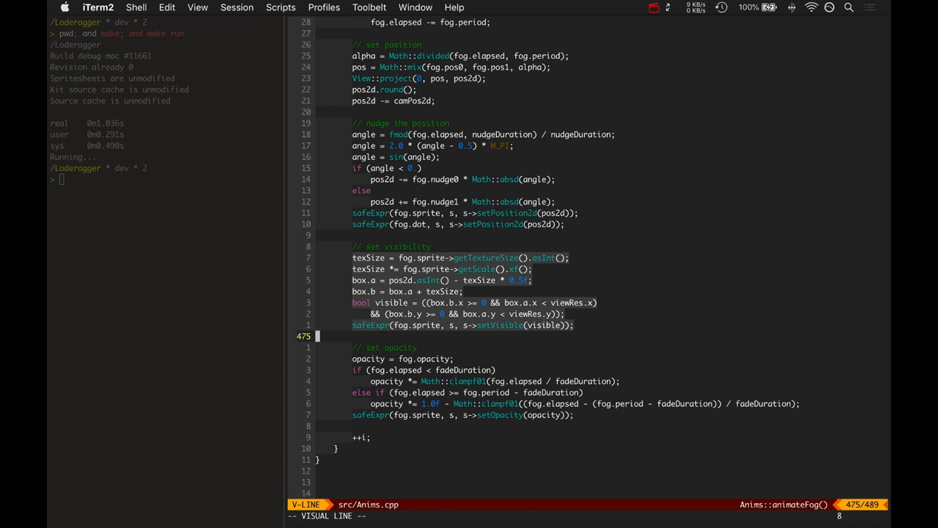
key(Escape)
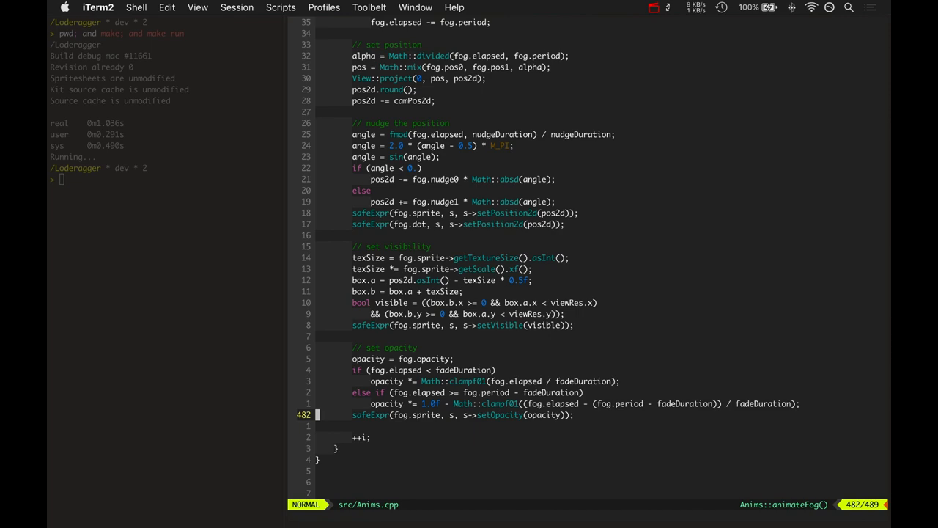
scroll(up, 3)
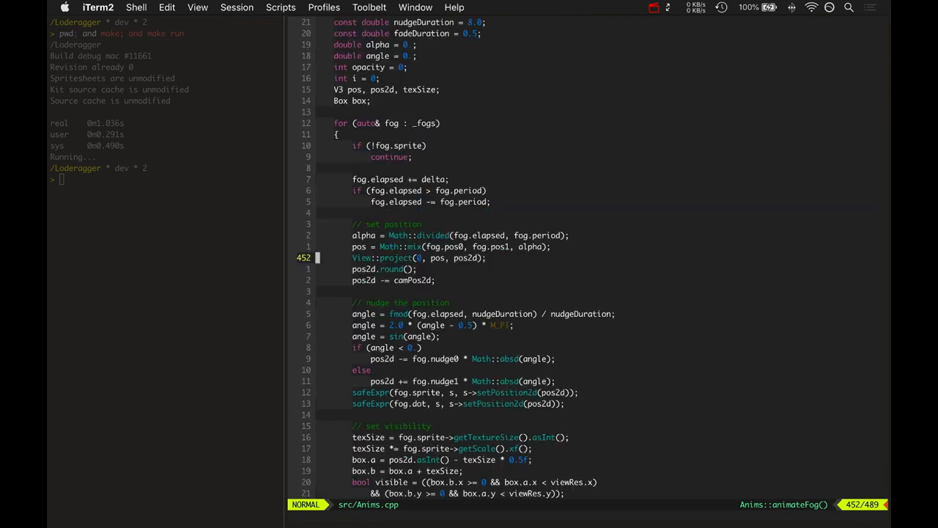
Back in createFog, highlight the sprite camera and addChild lines, then revisit fog.sprite = new Sprite.
scroll(down, 3)
text(:noh)
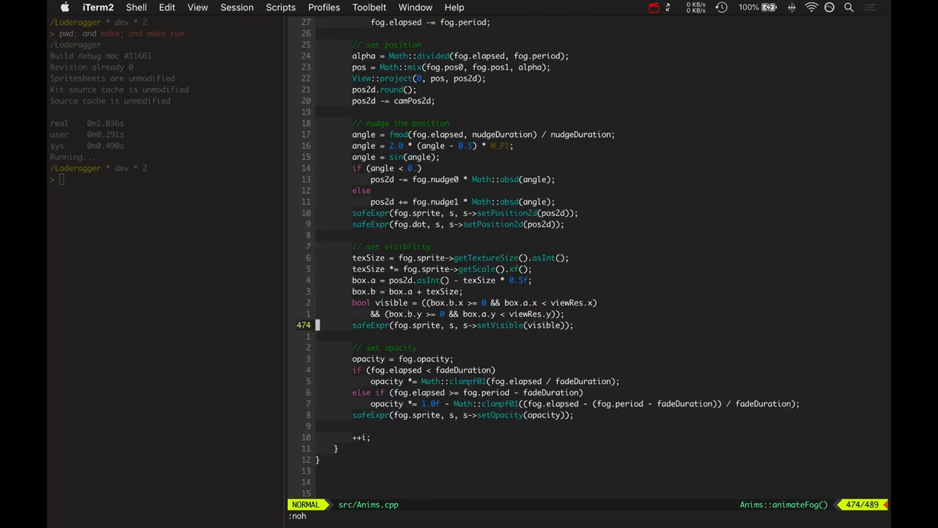
scroll(up, 3)
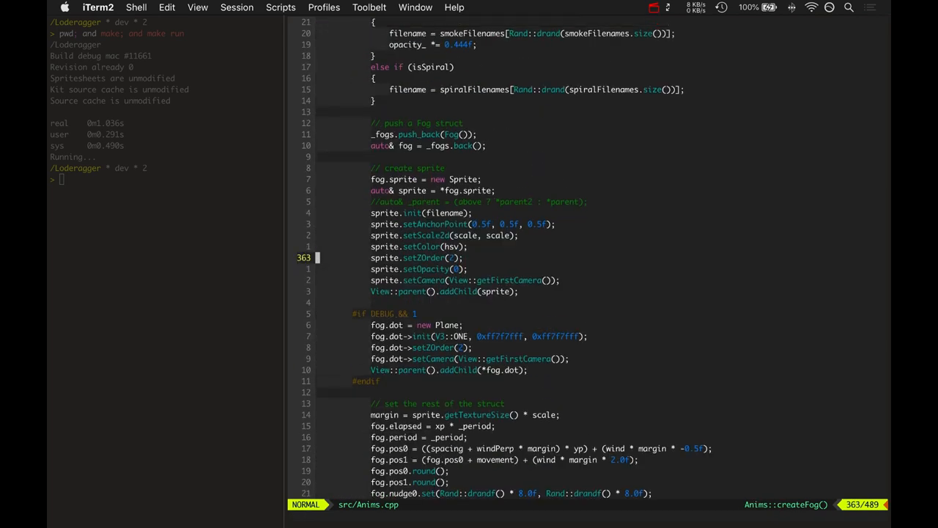
scroll(down, 3)
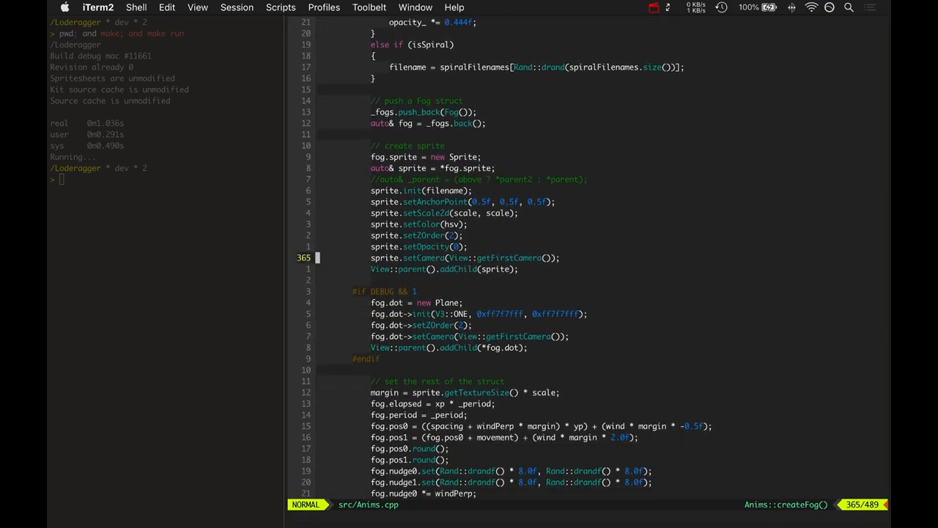
key(V)
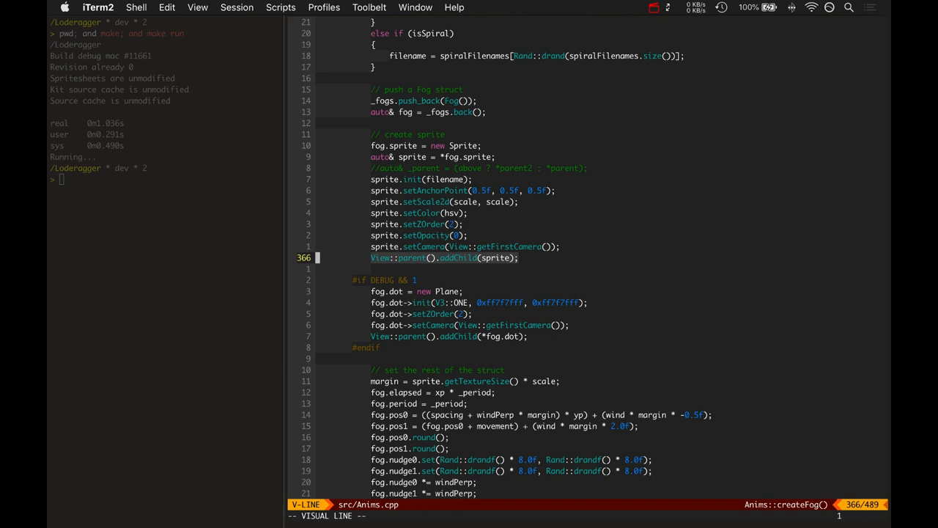
key(Escape)
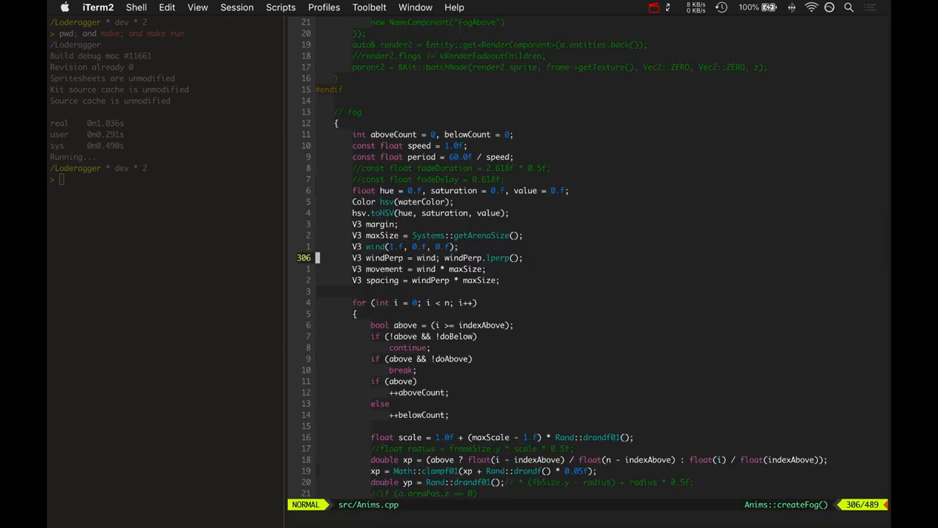
scroll(down, 3)
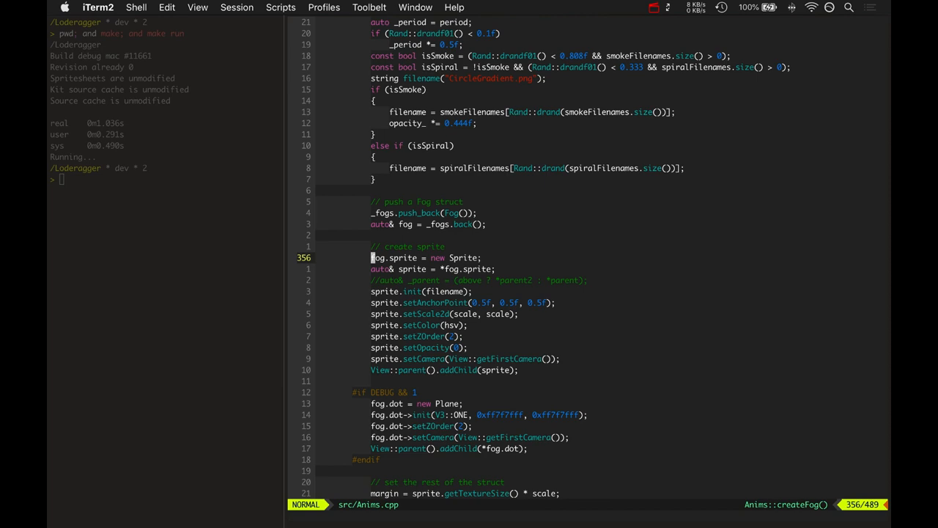